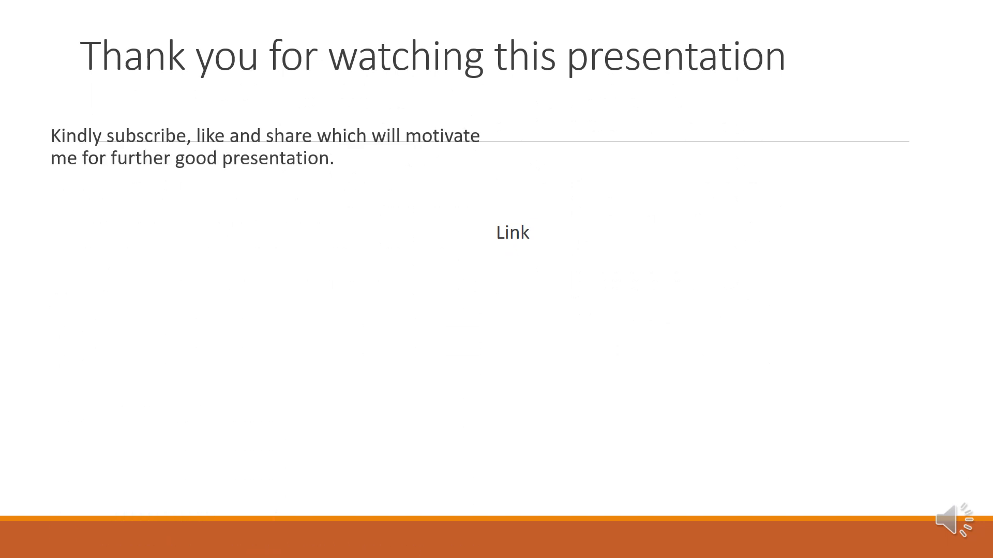
type("In case of any quarries do not hesitate to write to me.the response shall be at the earliest")
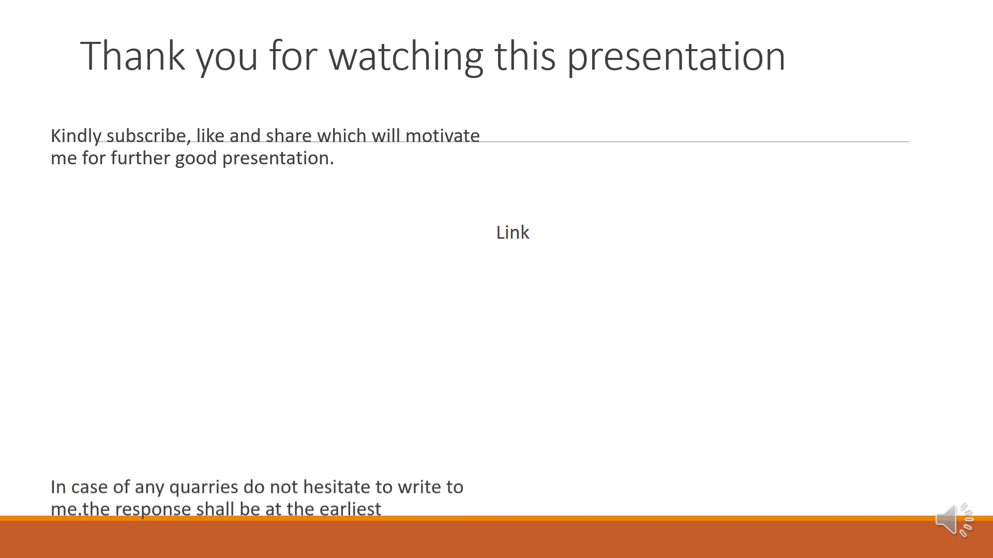